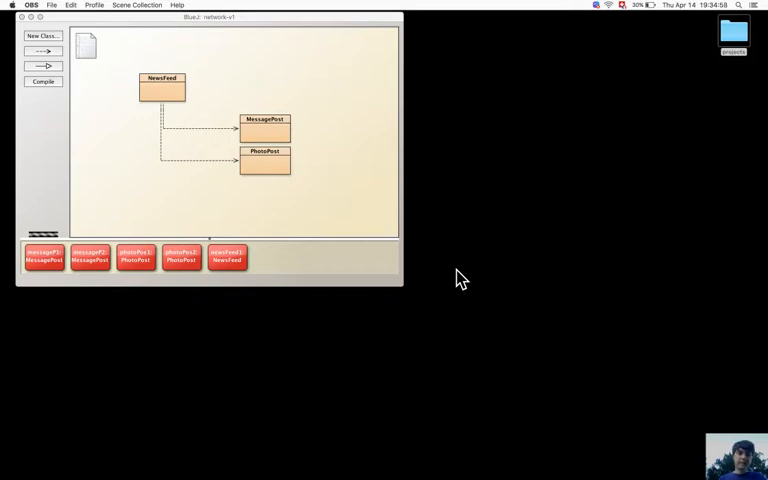
pyautogui.moveTo(275, 140)
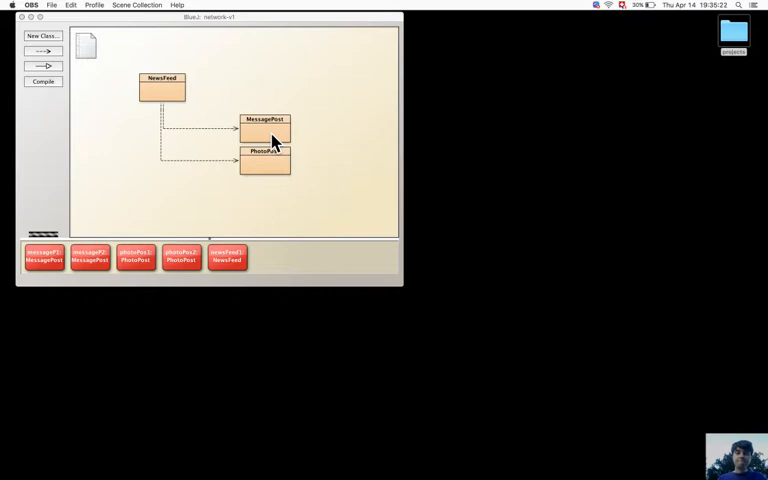
# Step: Open the MessagePost class source in its editor and review its code
pyautogui.doubleClick(265, 132)
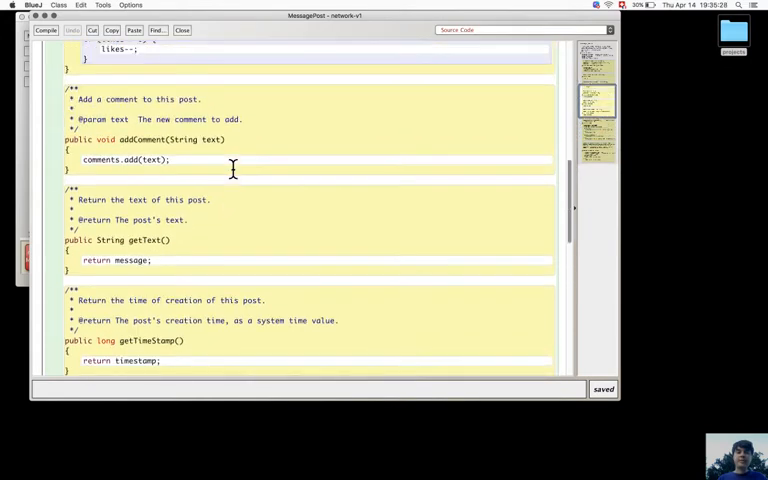
pyautogui.scroll(3)
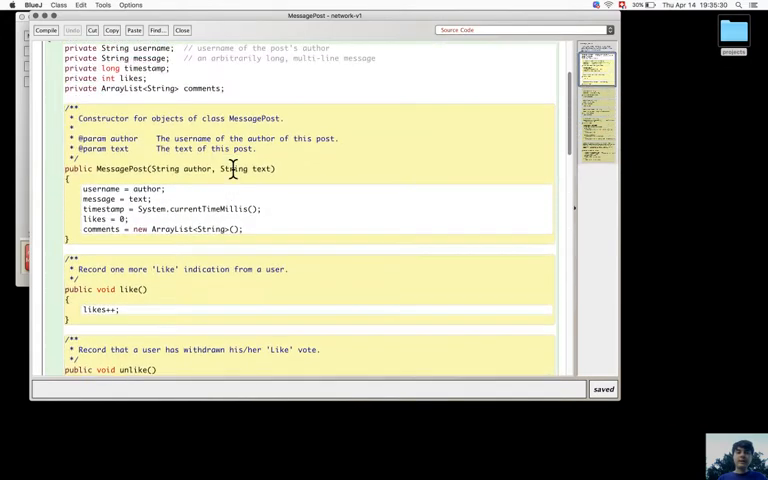
pyautogui.doubleClick(170, 229)
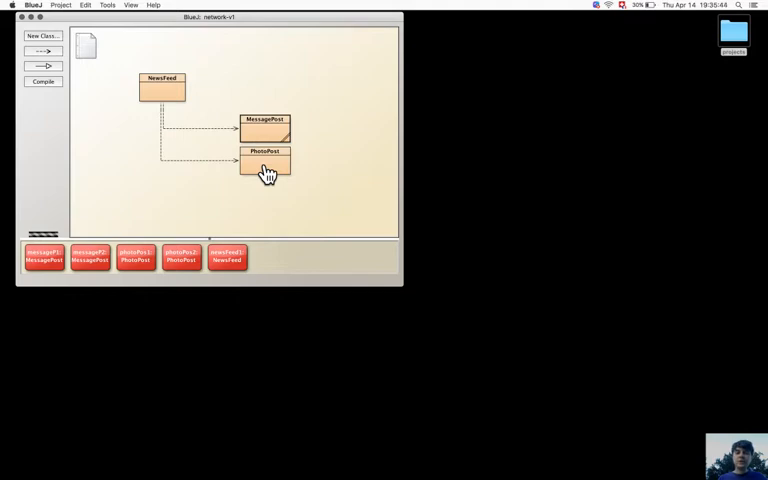
# Step: Open the PhotoPost class source and scroll through its code
pyautogui.doubleClick(265, 162)
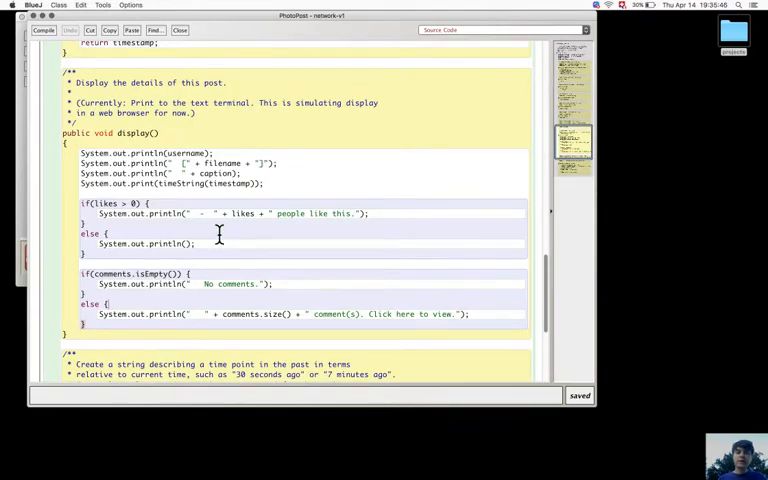
pyautogui.scroll(-3)
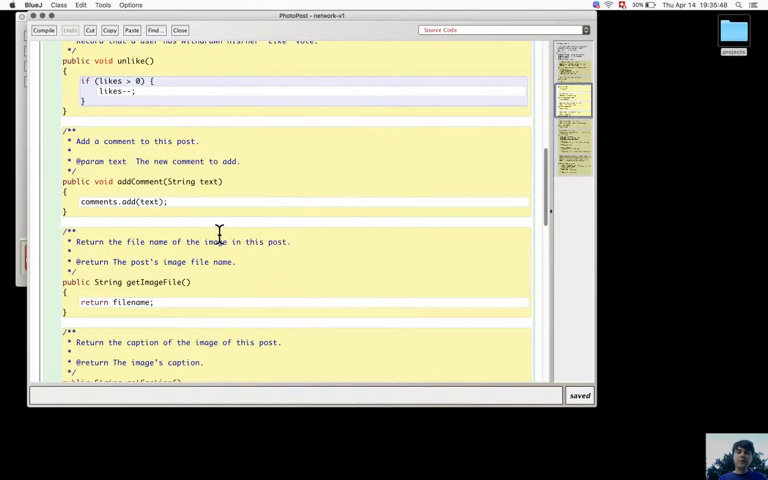
pyautogui.scroll(3)
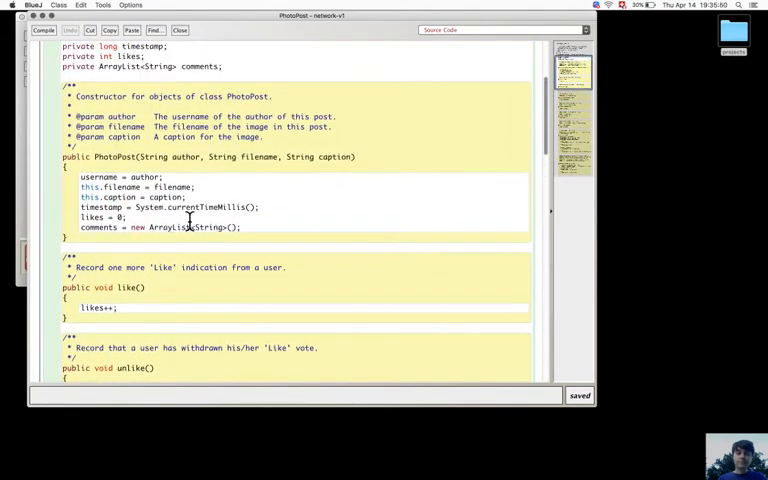
pyautogui.doubleClick(210, 227)
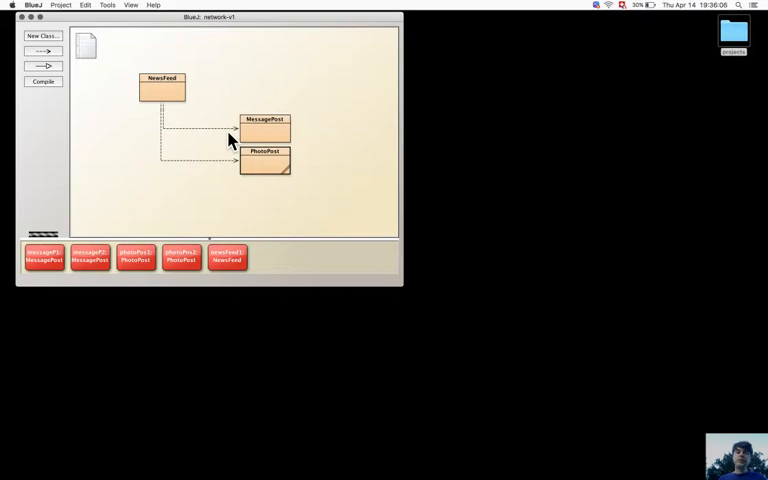
pyautogui.moveTo(165, 100)
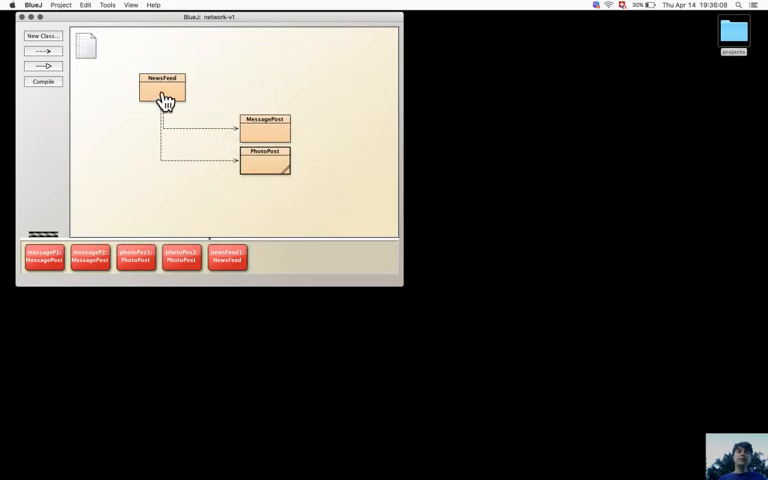
# Step: Open NewsFeed and scroll through its post lists, add methods and show method
pyautogui.doubleClick(162, 90)
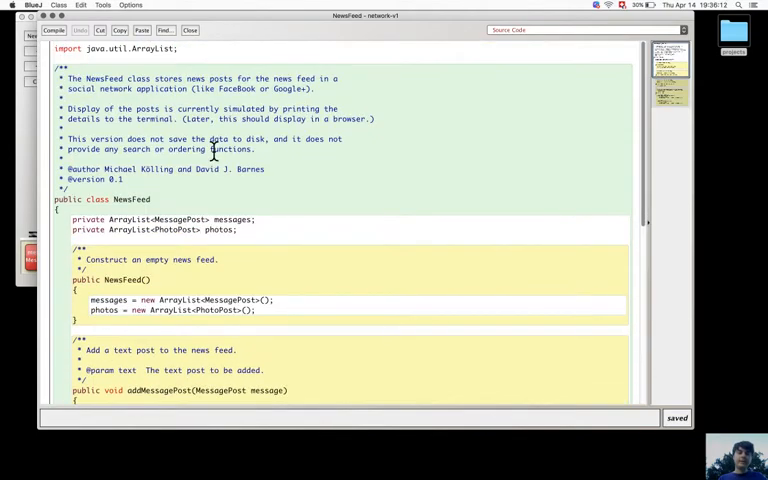
pyautogui.moveTo(183, 286)
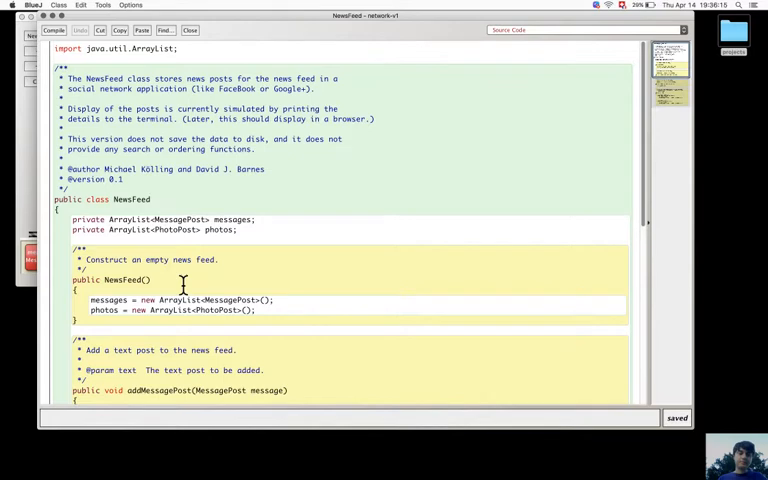
pyautogui.scroll(-3)
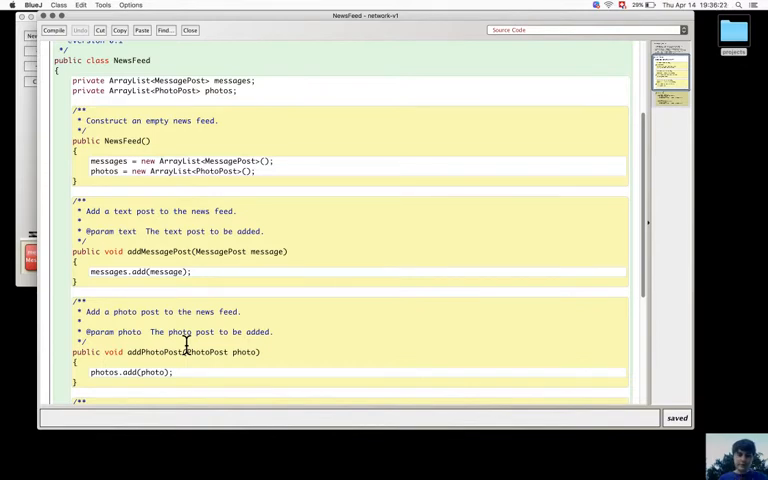
pyautogui.scroll(-3)
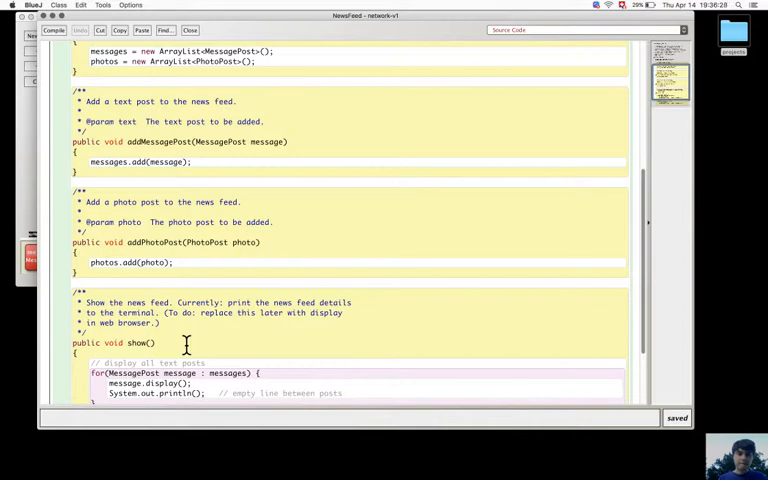
pyautogui.scroll(3)
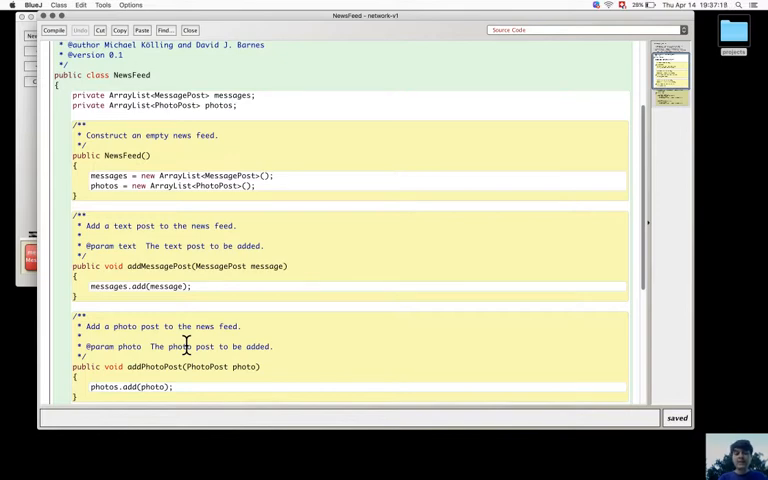
pyautogui.scroll(-3)
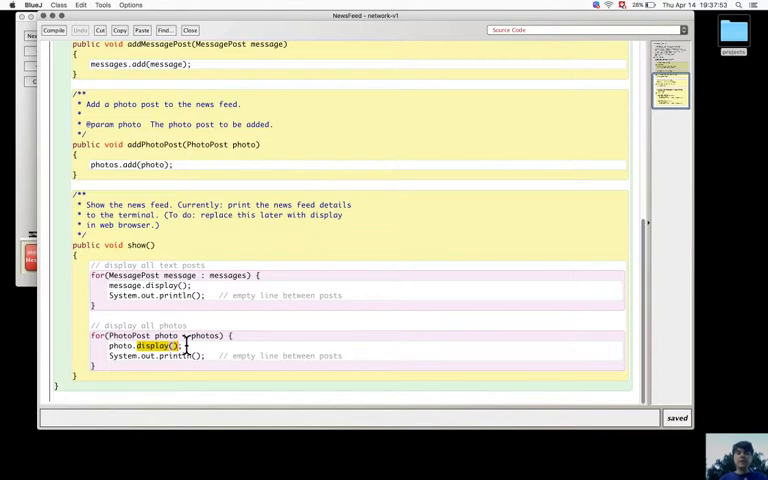
pyautogui.scroll(3)
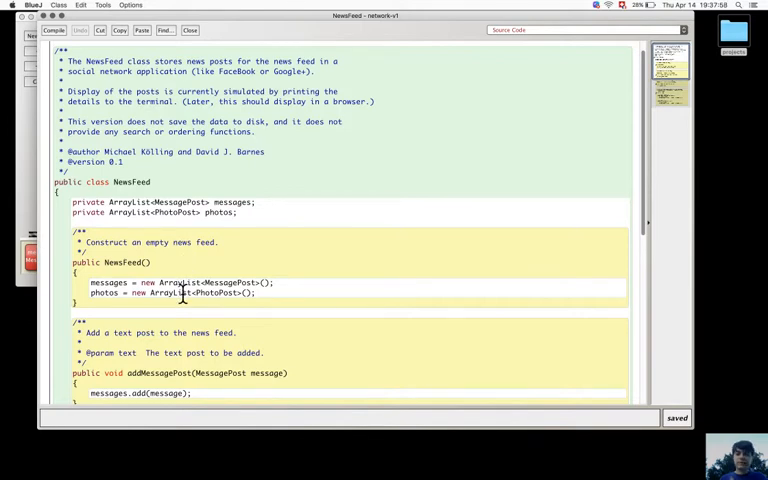
pyautogui.scroll(-3)
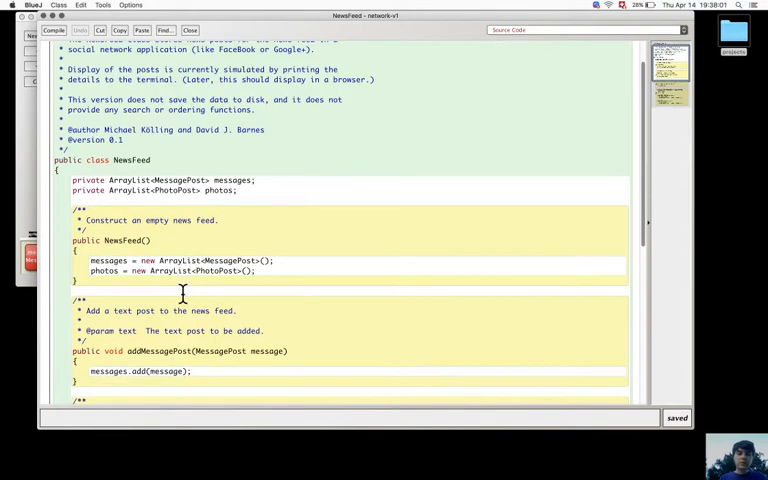
pyautogui.scroll(-3)
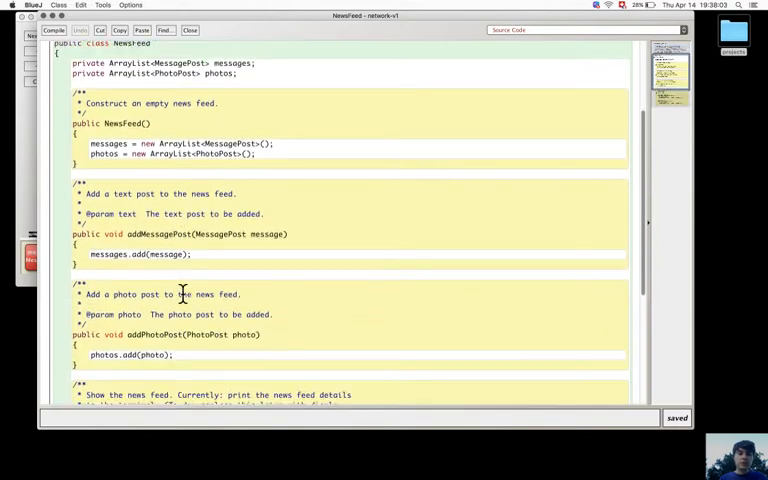
pyautogui.scroll(-3)
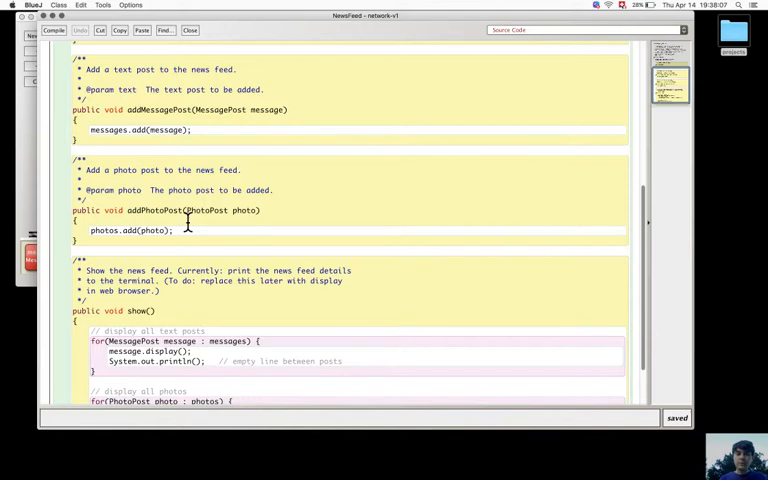
pyautogui.scroll(-3)
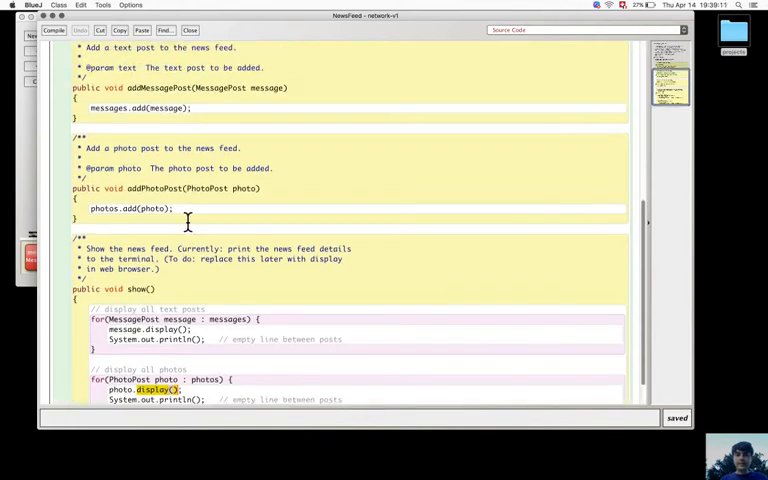
pyautogui.scroll(3)
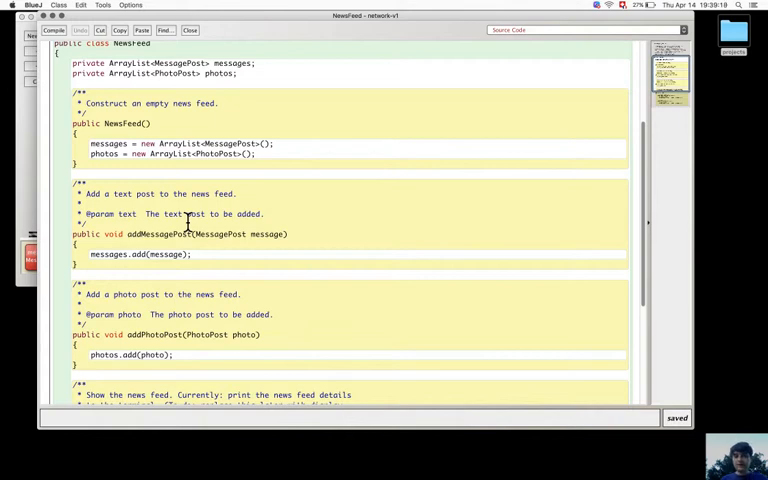
pyautogui.scroll(-3)
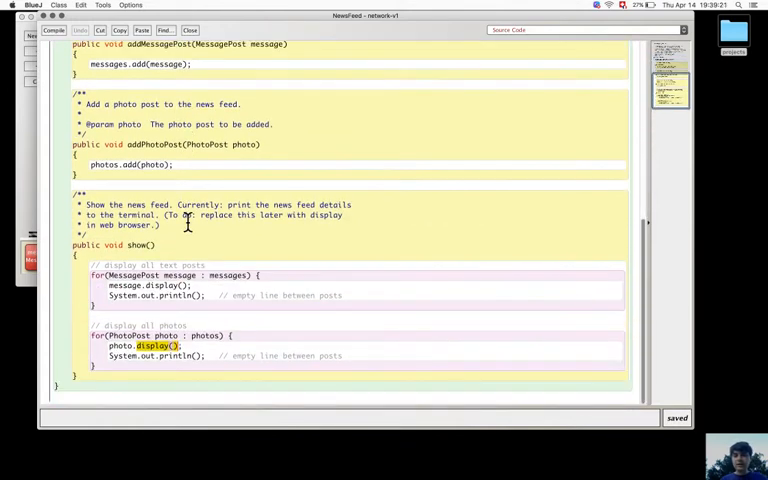